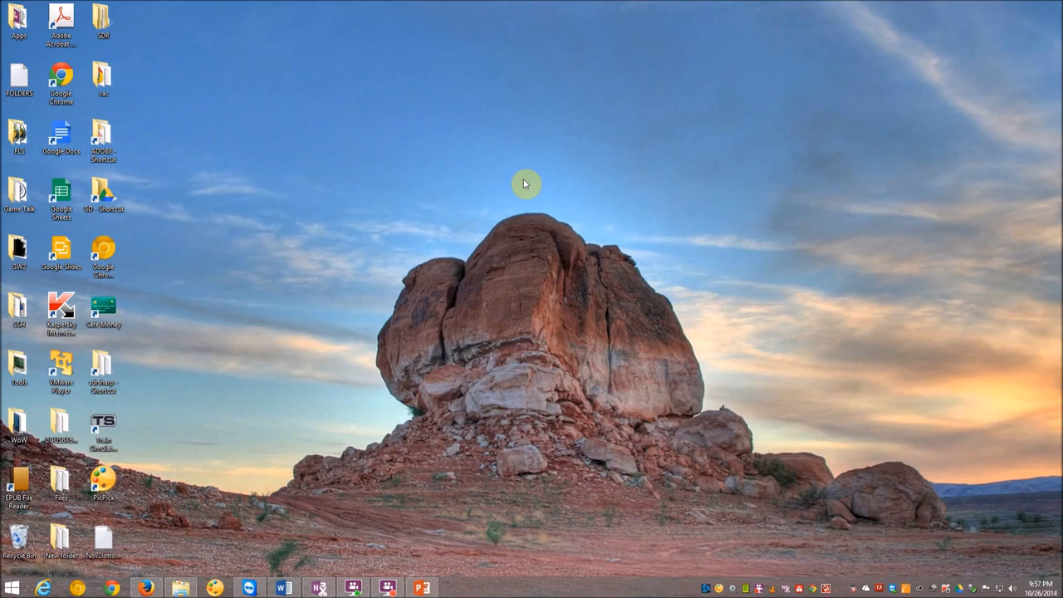
mouse_move(415, 217)
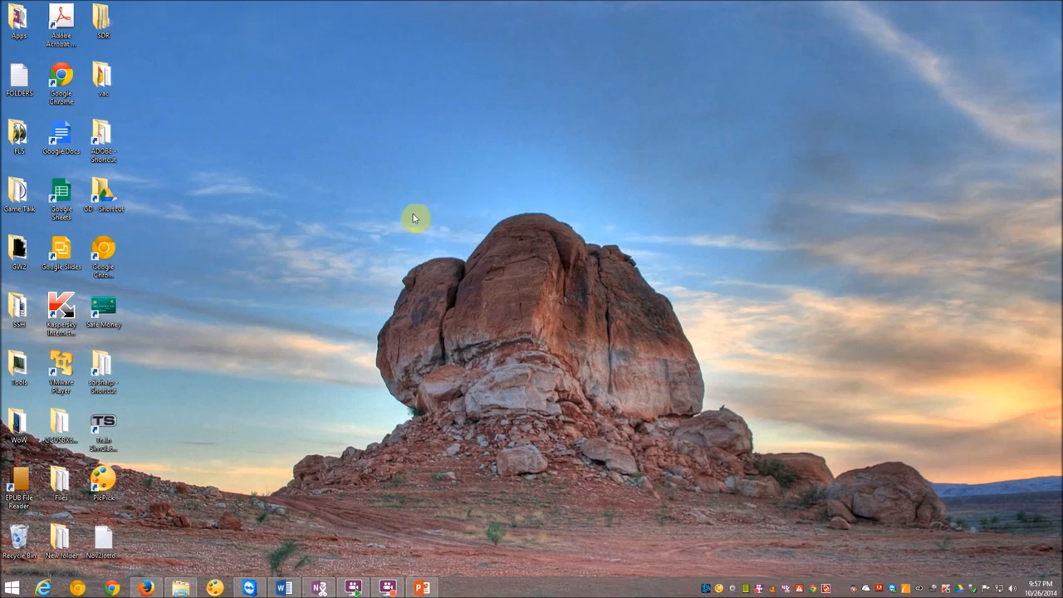
mouse_move(101, 521)
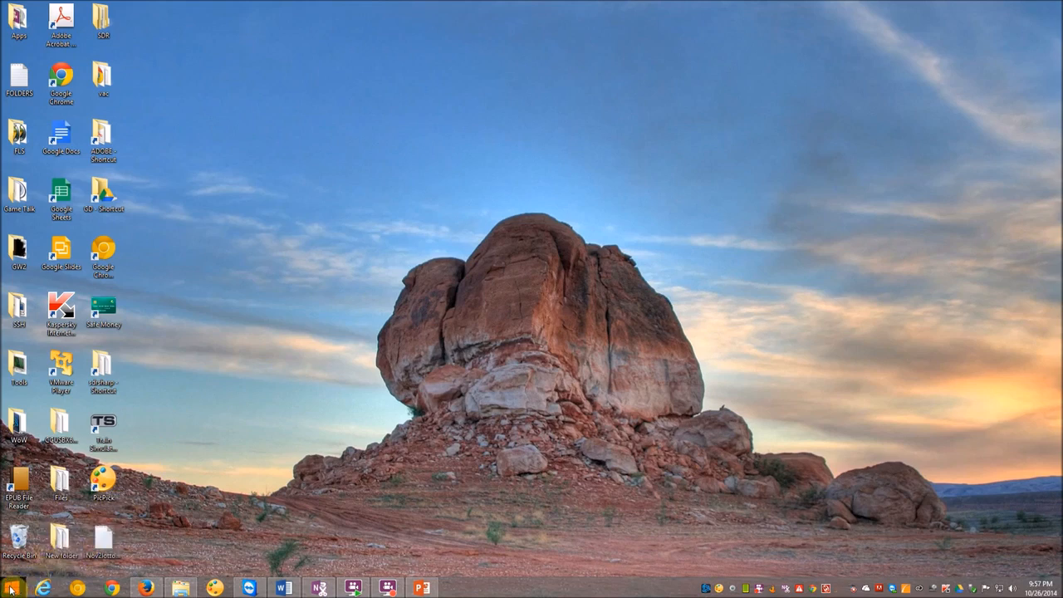
Step: From the Start screen, list the power choices Sleep, Shut down and Restart
left_click(12, 588)
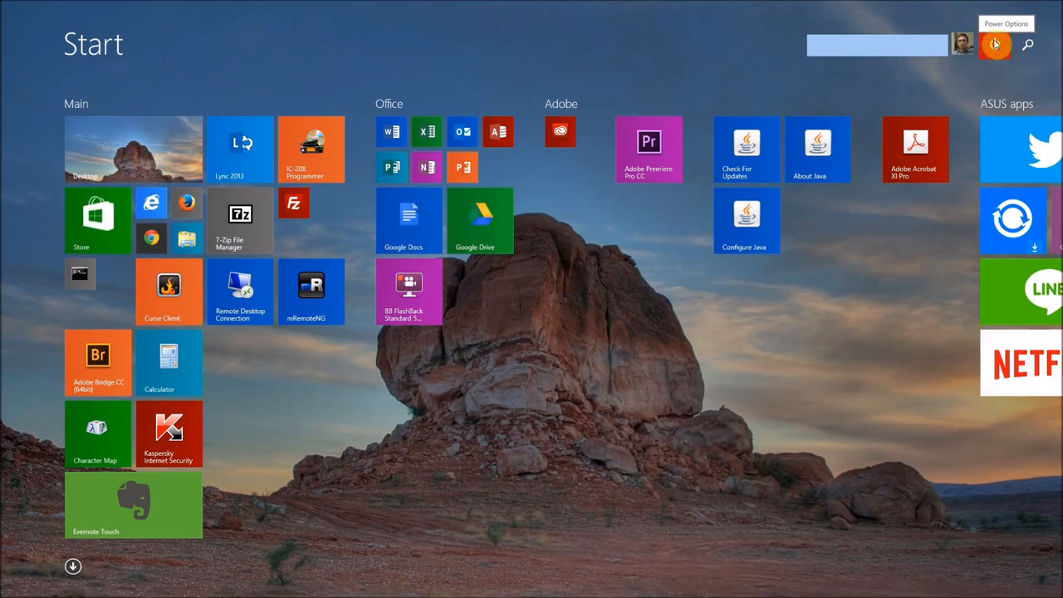
left_click(996, 45)
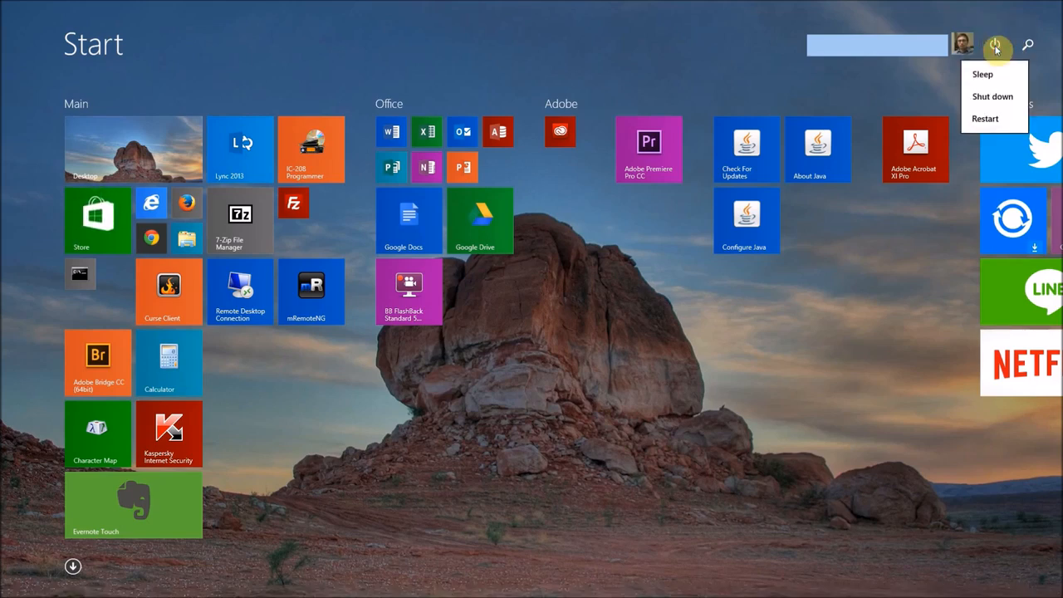
mouse_move(986, 119)
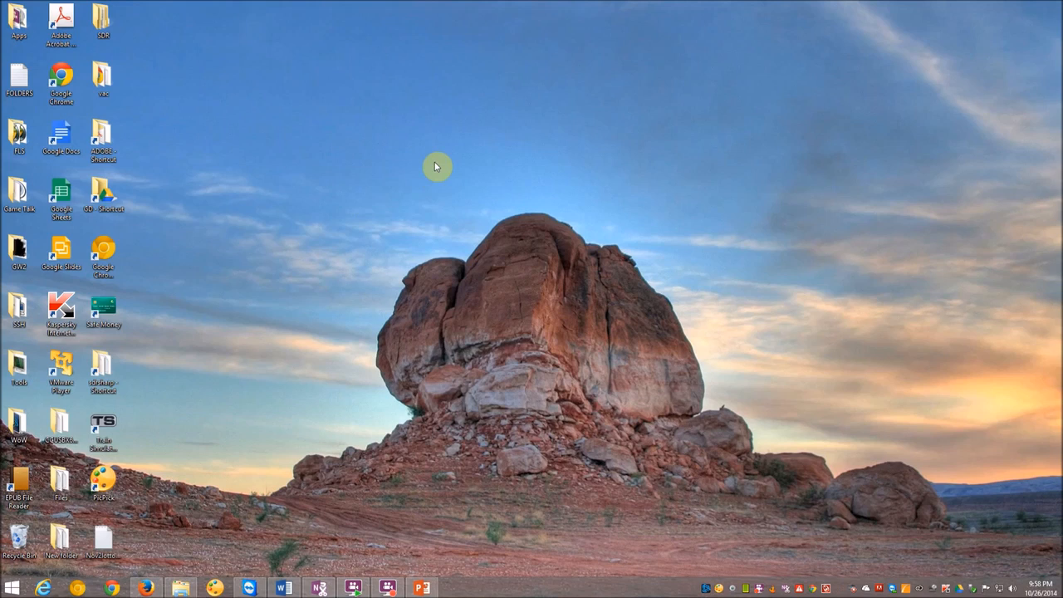
mouse_move(455, 166)
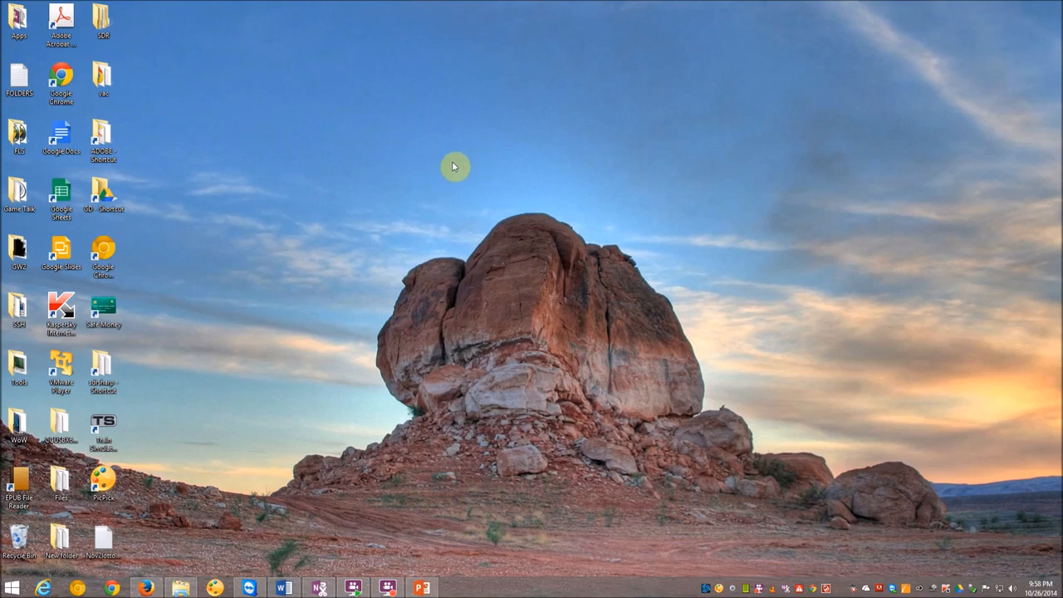
mouse_move(15, 586)
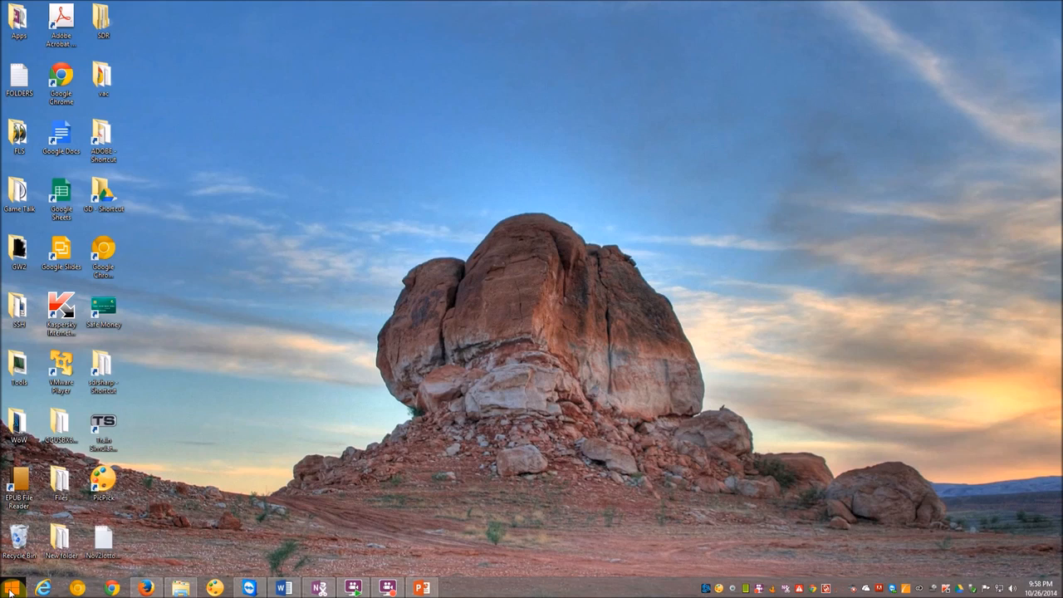
Step: Right-click the Start button for the quick menu's Sign out, Sleep, Shut down and Restart choices
right_click(11, 588)
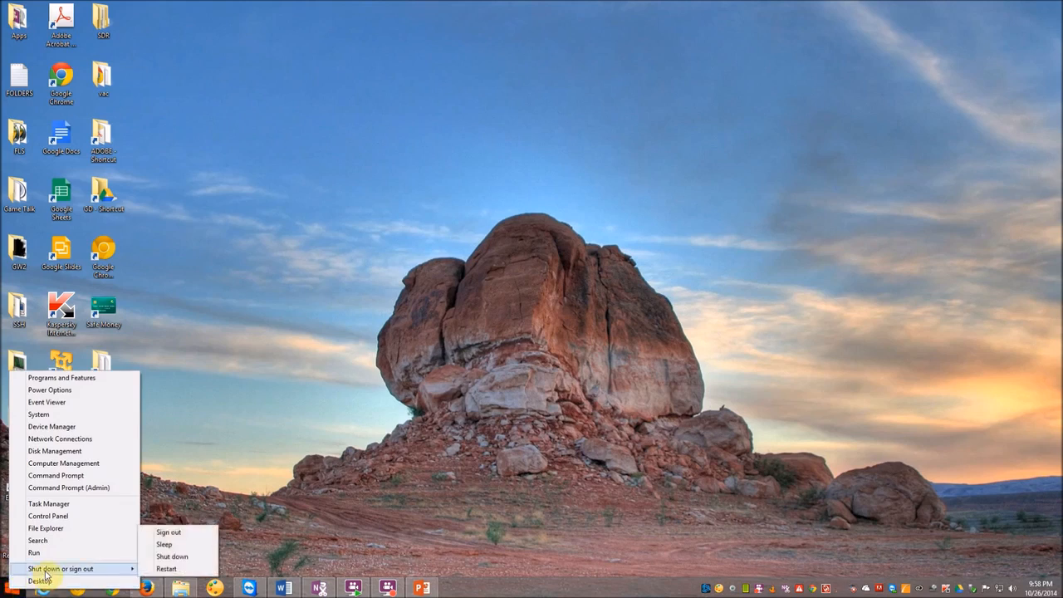
mouse_move(167, 569)
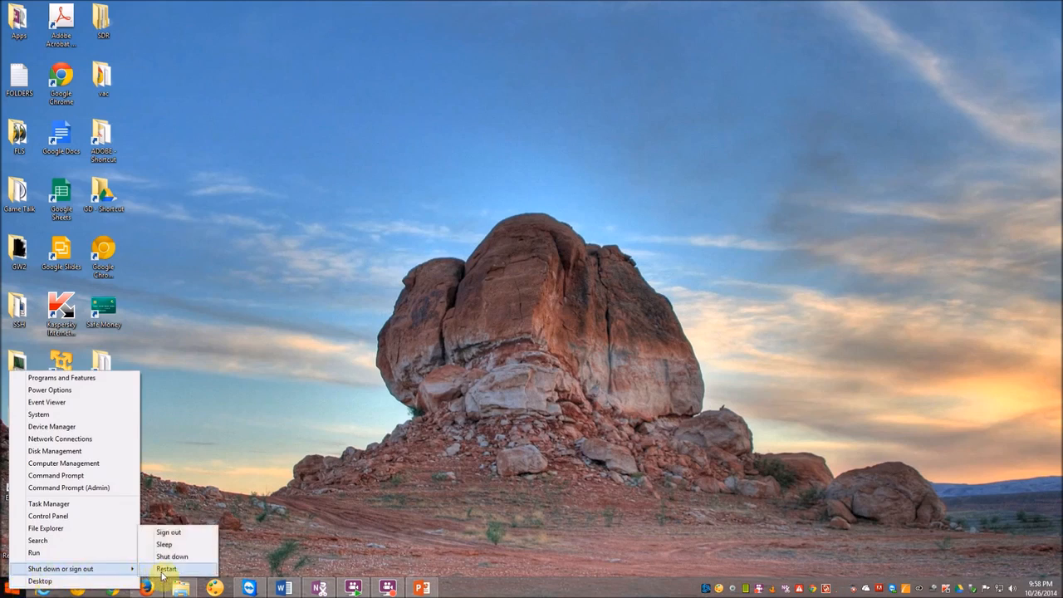